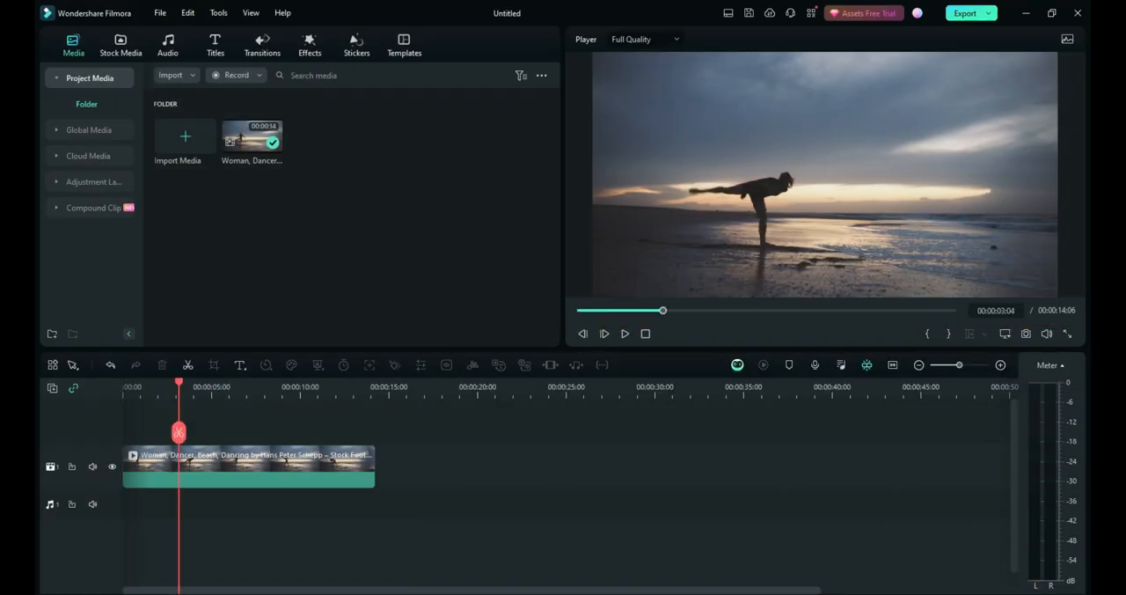
# Scrub through the beach dance clip to preview later moments of the footage.
pyautogui.moveTo(179, 384); pyautogui.dragTo(151, 383)
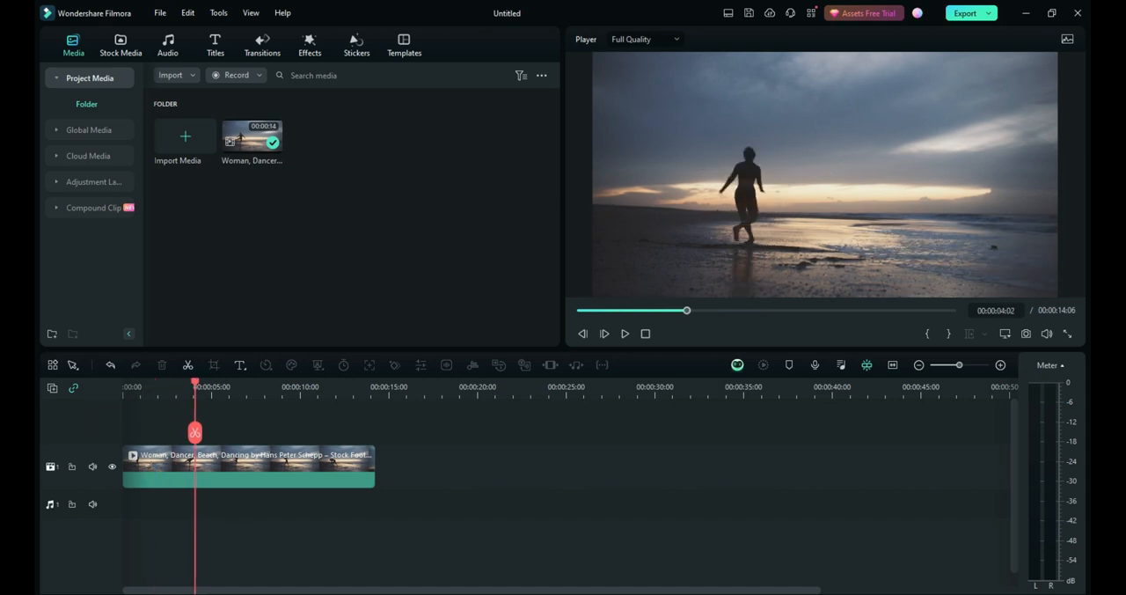
pyautogui.moveTo(194, 383); pyautogui.dragTo(166, 383)
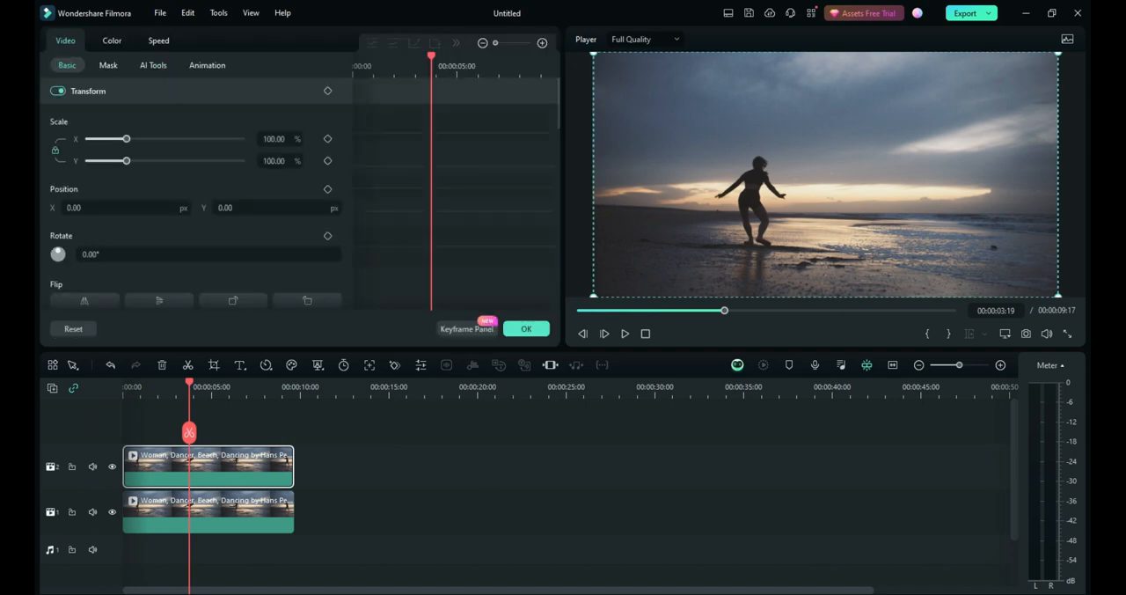
# Start a Smart Cutout on the top dance clip from the Mask AI tools.
pyautogui.click(109, 65)
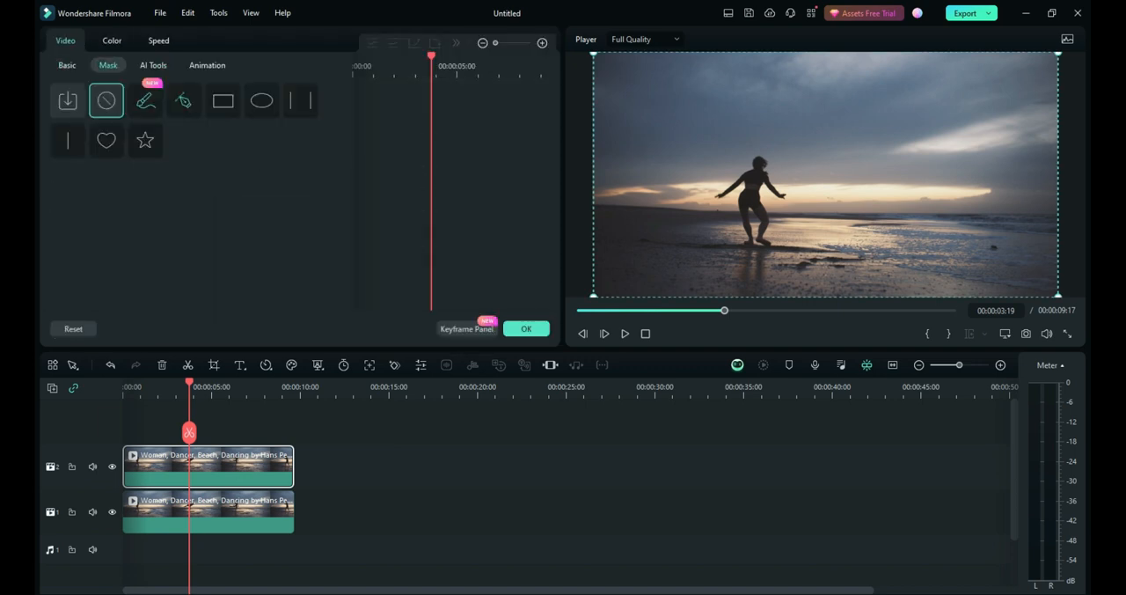
pyautogui.moveTo(144, 99)
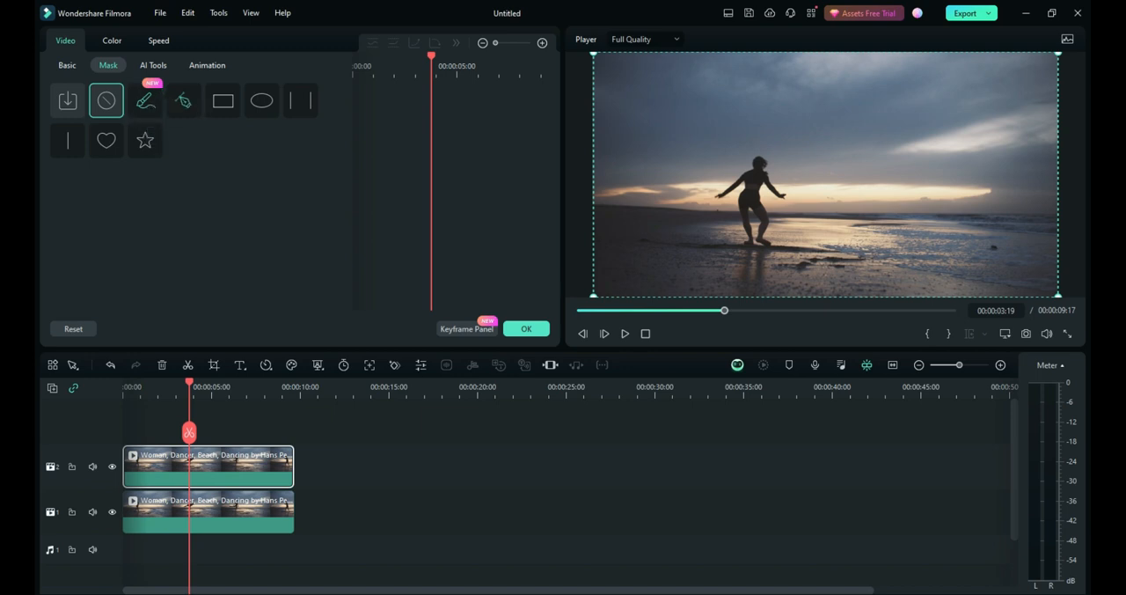
pyautogui.click(317, 364)
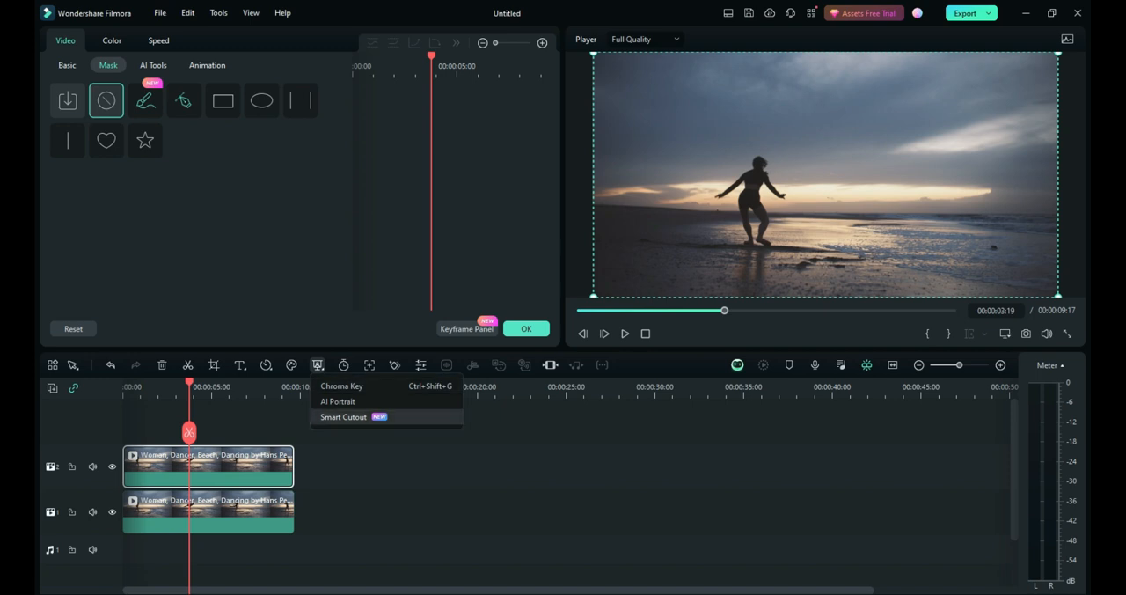
pyautogui.click(343, 415)
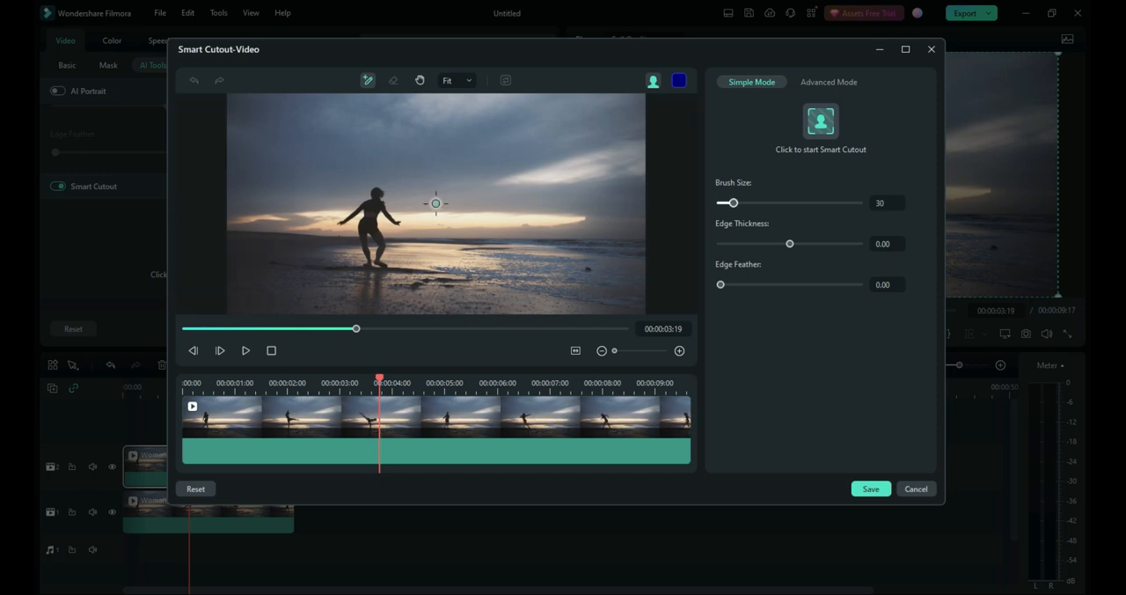
# Brush over the dancing woman to select her as the cutout subject and check it in playback.
pyautogui.moveTo(732, 202); pyautogui.dragTo(723, 202)
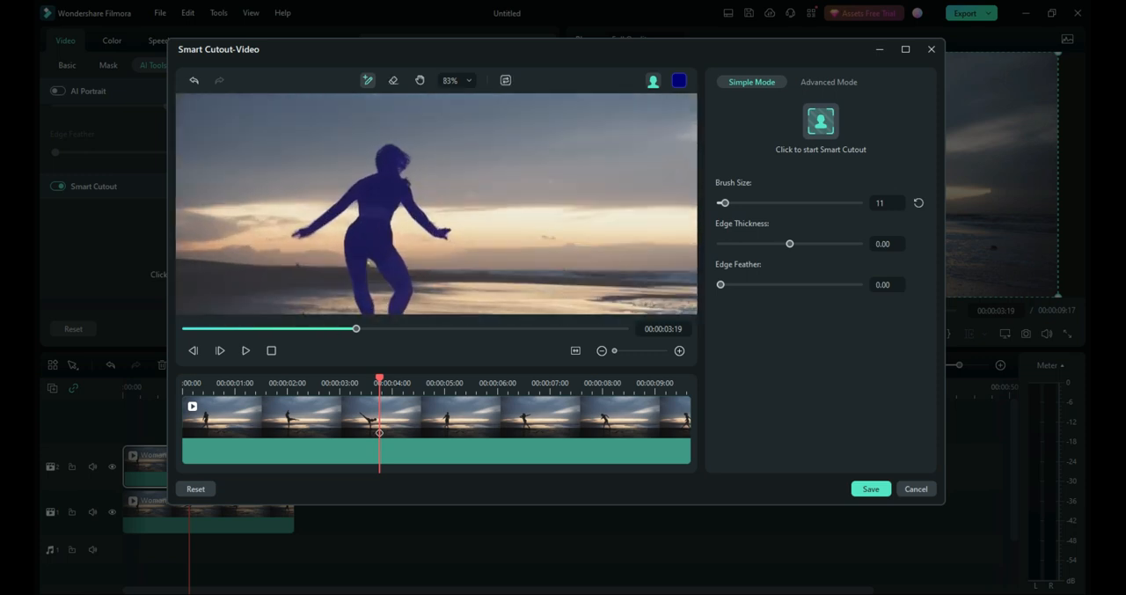
pyautogui.click(247, 350)
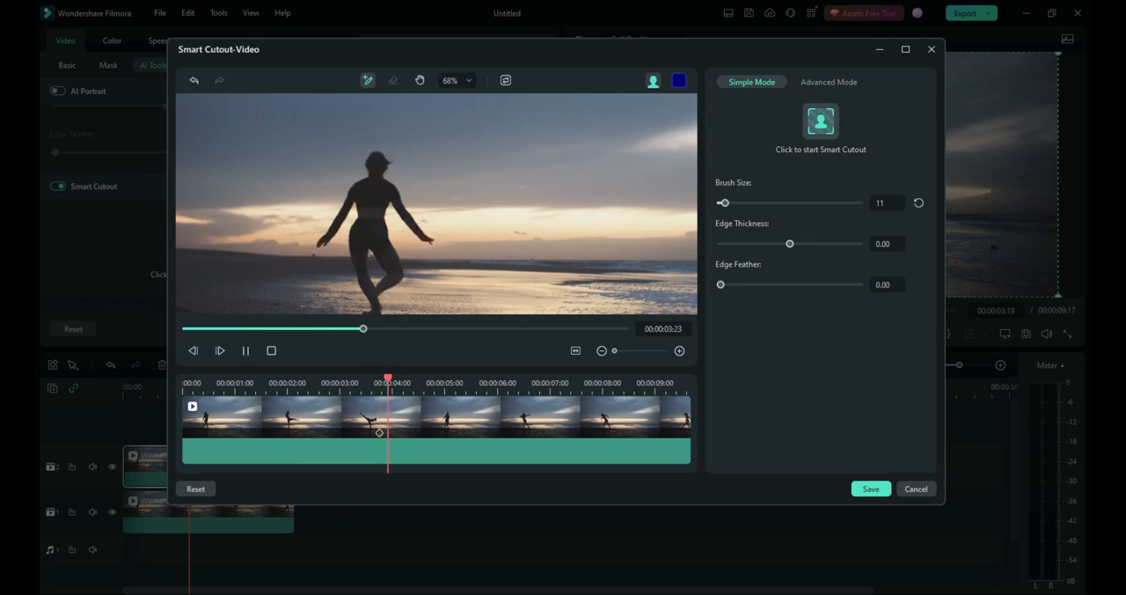
pyautogui.click(219, 350)
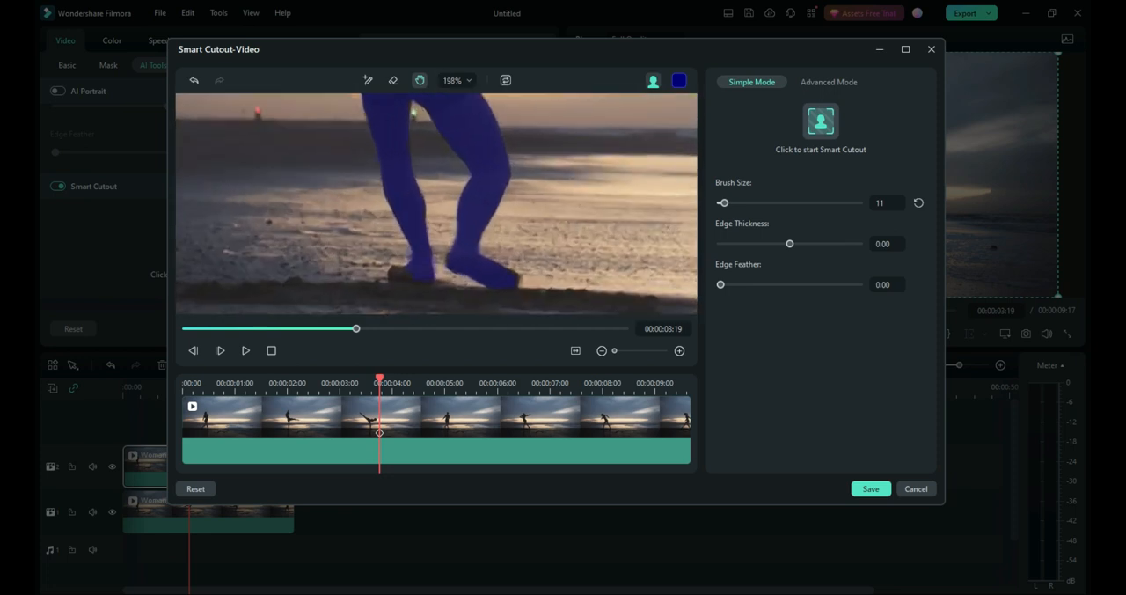
pyautogui.click(368, 81)
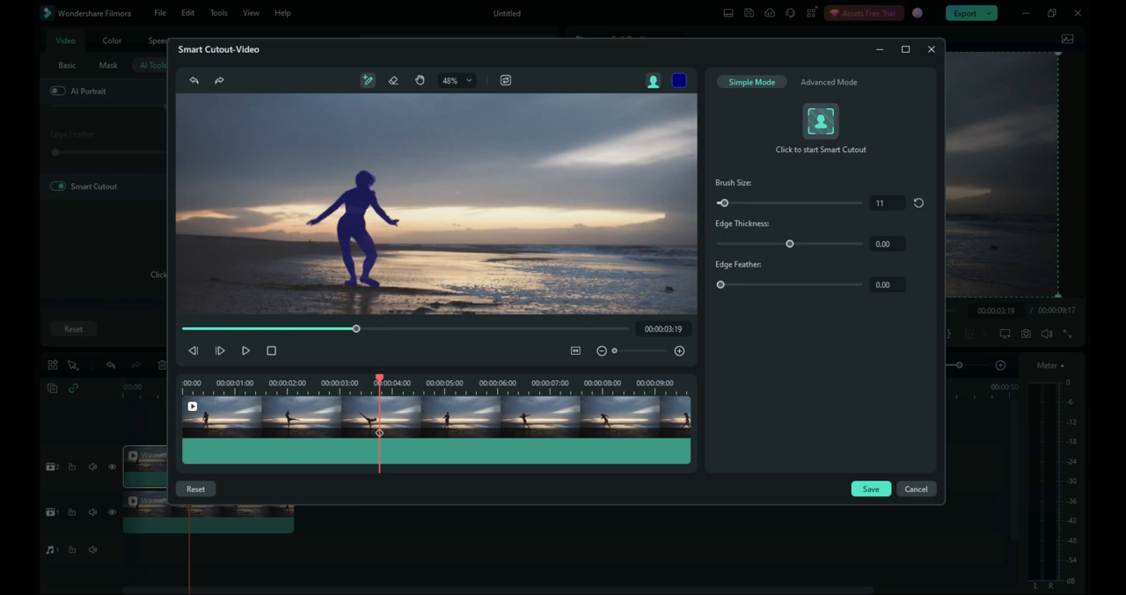
pyautogui.click(820, 120)
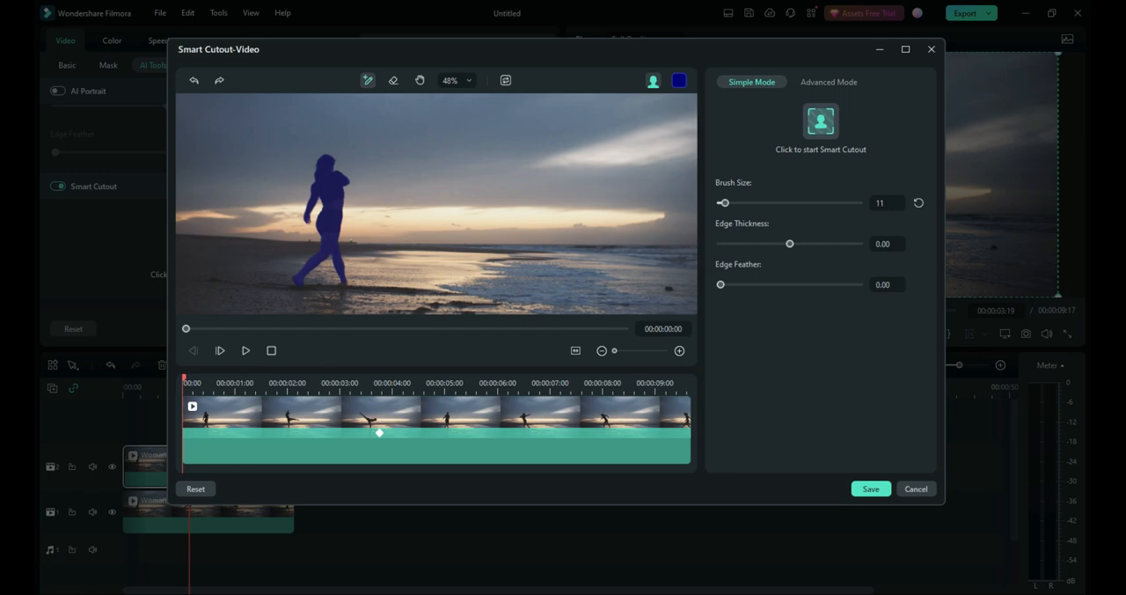
# Set the cutout edge thickness to 2.00 and edge feather to 17.76 for a soft outline.
pyautogui.moveTo(788, 243); pyautogui.dragTo(803, 243)
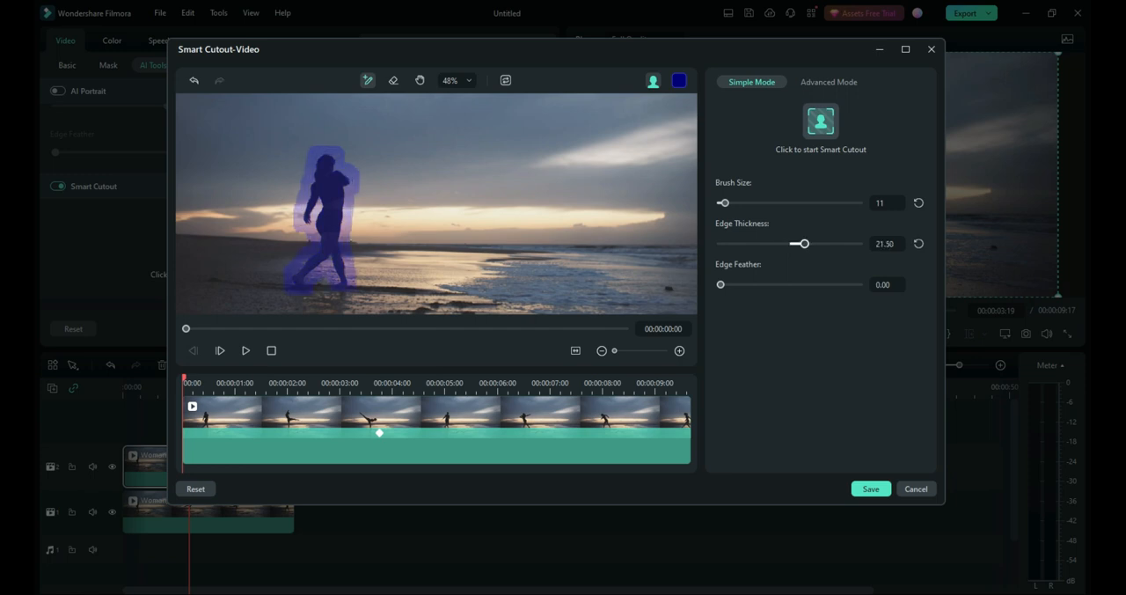
pyautogui.moveTo(802, 243); pyautogui.dragTo(795, 243)
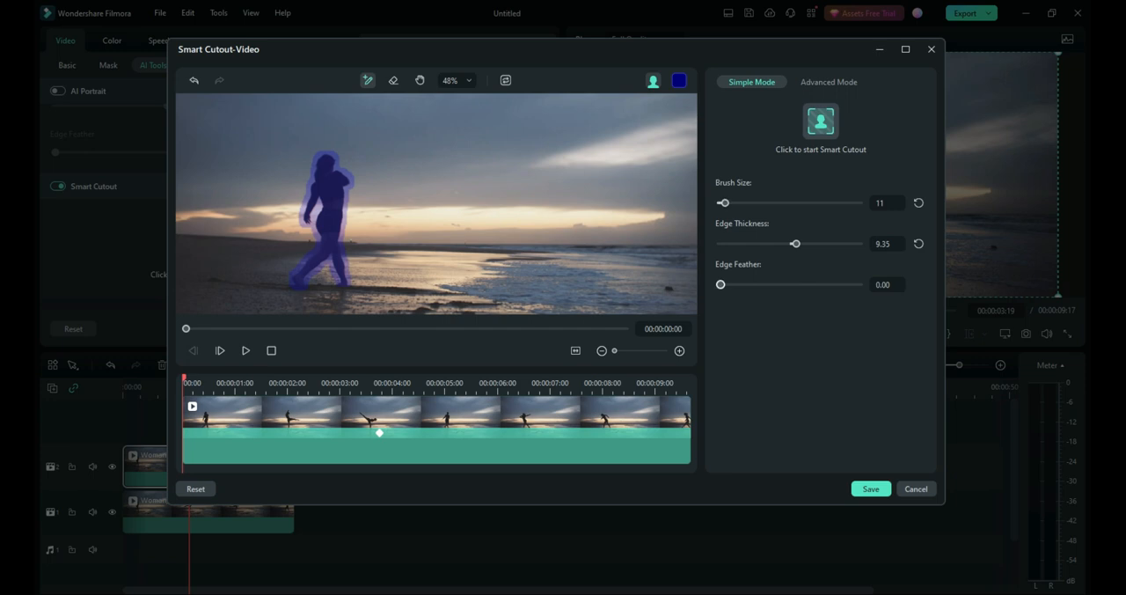
pyautogui.moveTo(721, 285); pyautogui.dragTo(749, 285)
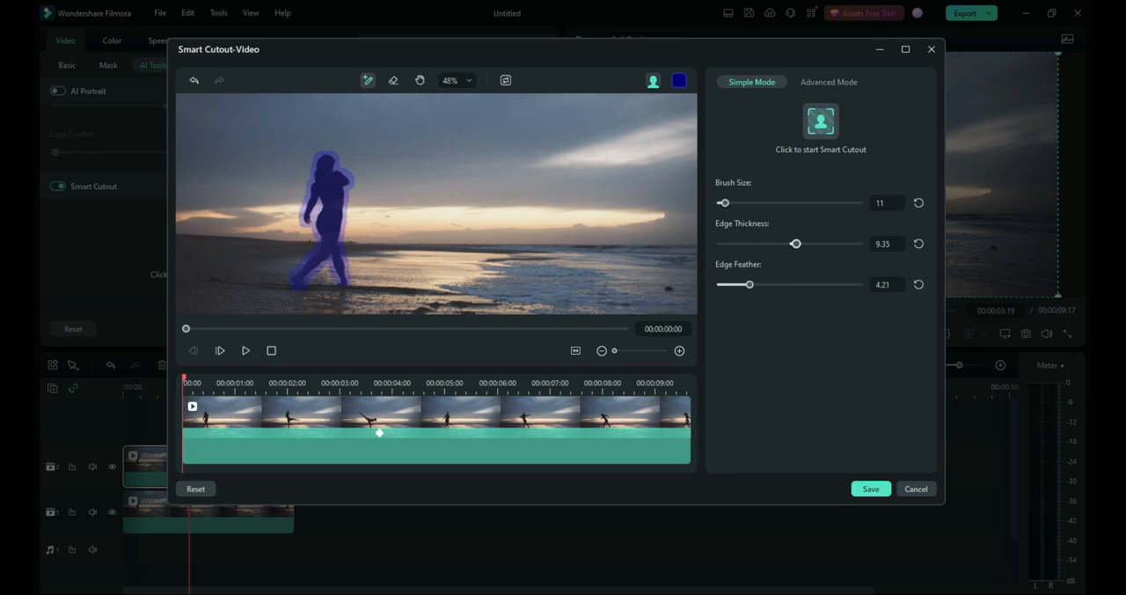
pyautogui.moveTo(749, 285); pyautogui.dragTo(843, 285)
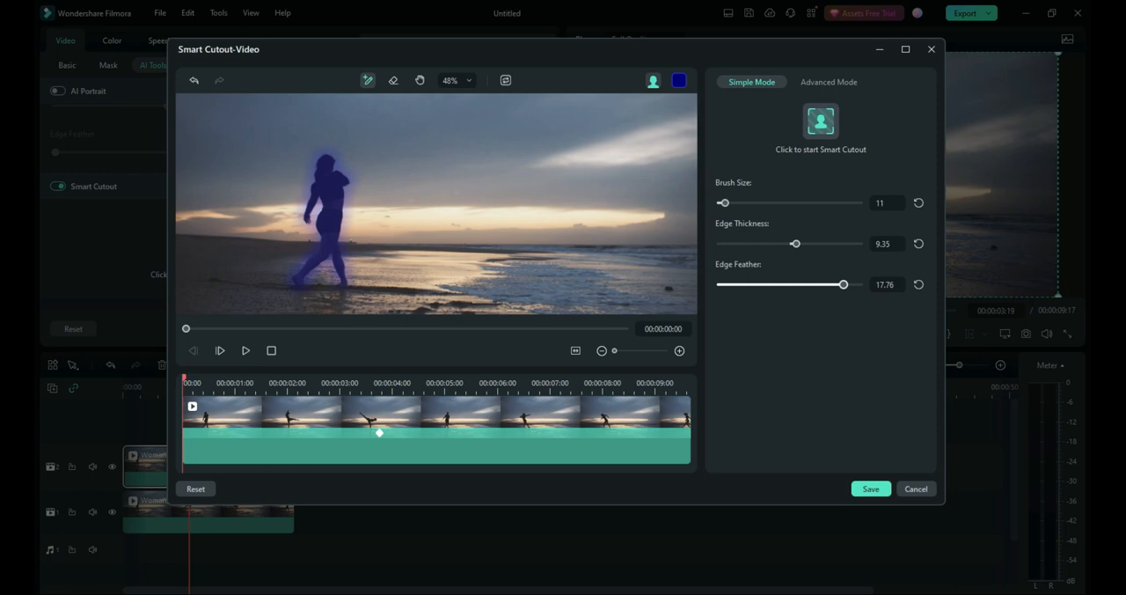
pyautogui.moveTo(795, 243); pyautogui.dragTo(792, 243)
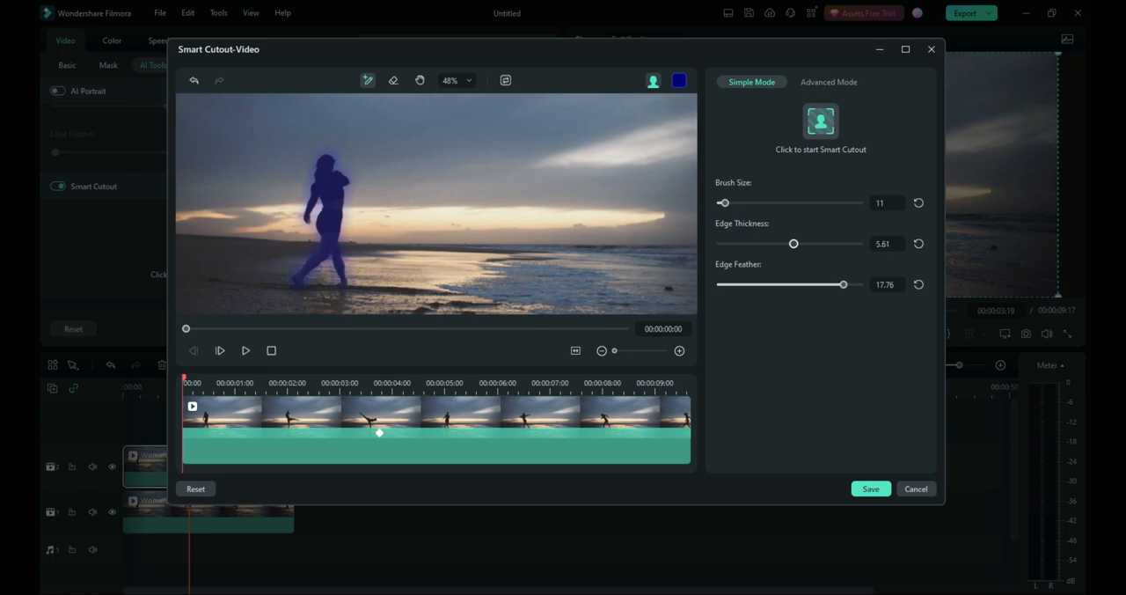
pyautogui.moveTo(792, 243); pyautogui.dragTo(790, 243)
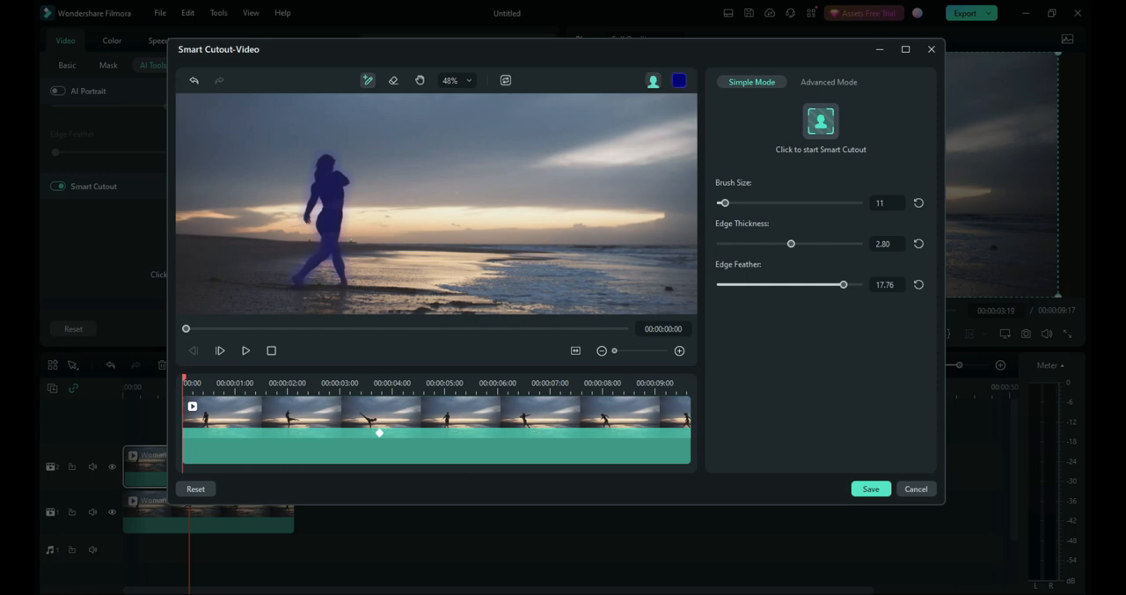
pyautogui.moveTo(506, 81)
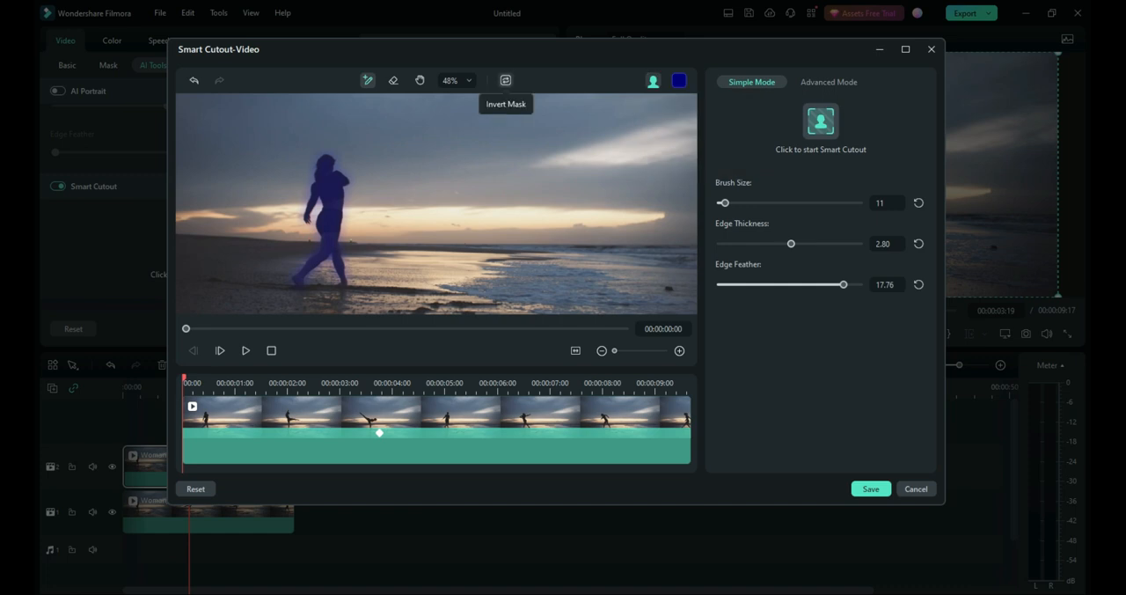
pyautogui.moveTo(505, 80)
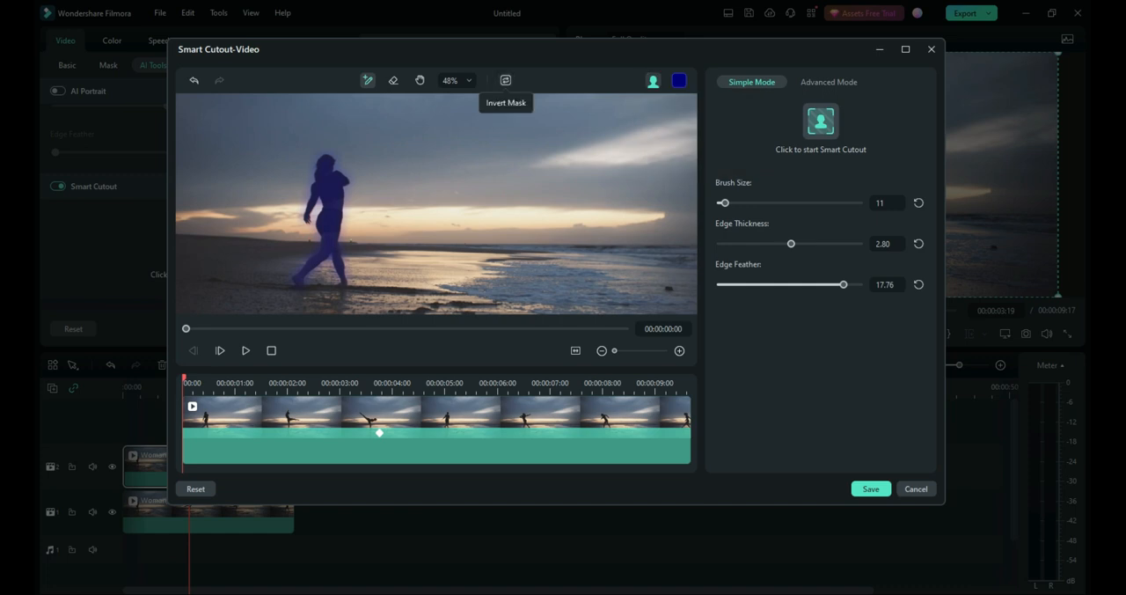
# Invert the cutout mask so everything except the woman is kept.
pyautogui.click(507, 81)
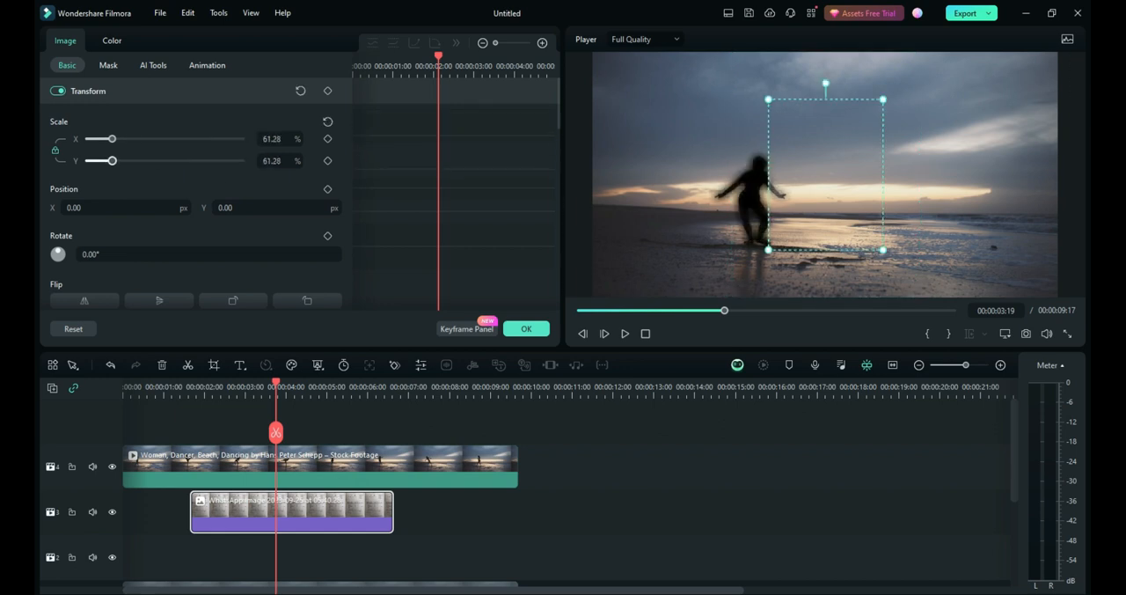
# Save the Smart Cutout onto the top clip and add the WhatsApp image to Project Media.
pyautogui.click(153, 64)
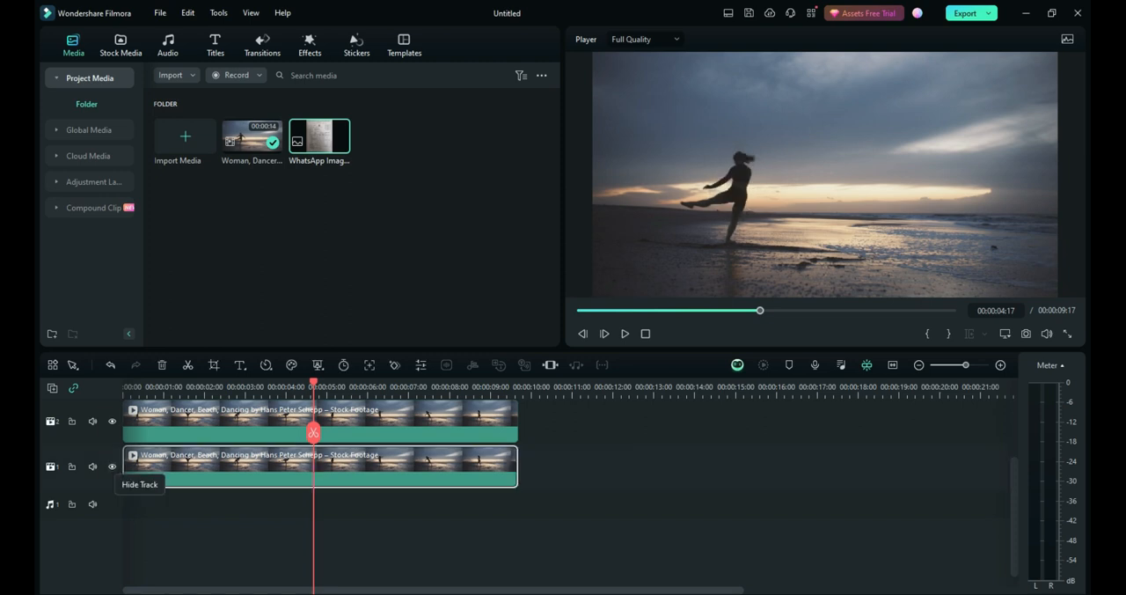
# Shift the top clip's position so the woman vanishes leaving a ghostly trace, then confirm the properties.
pyautogui.moveTo(314, 385); pyautogui.dragTo(237, 385)
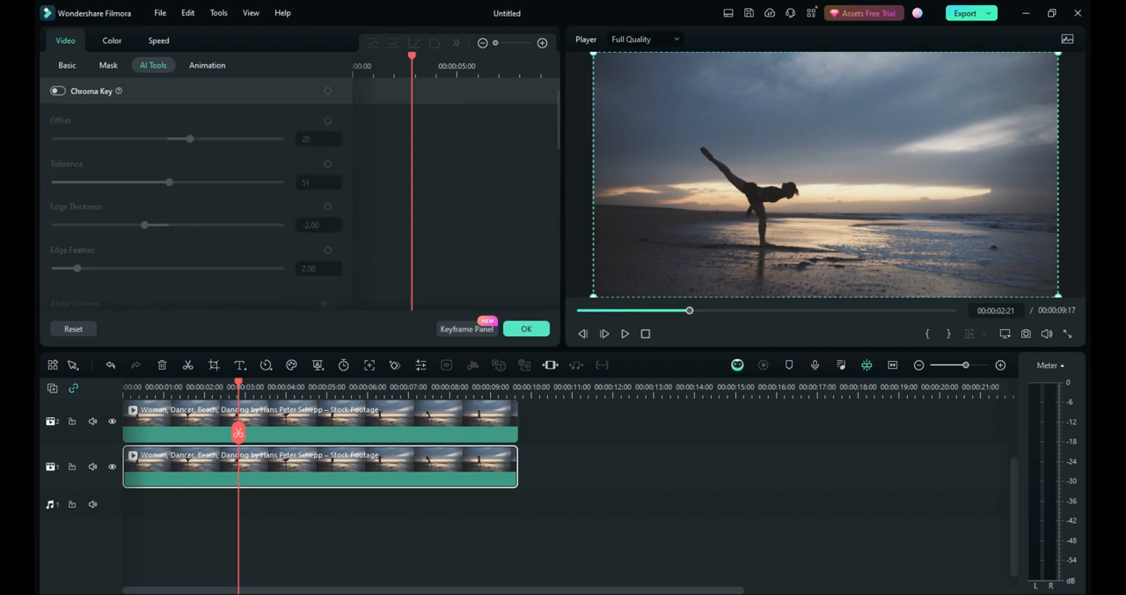
pyautogui.click(67, 63)
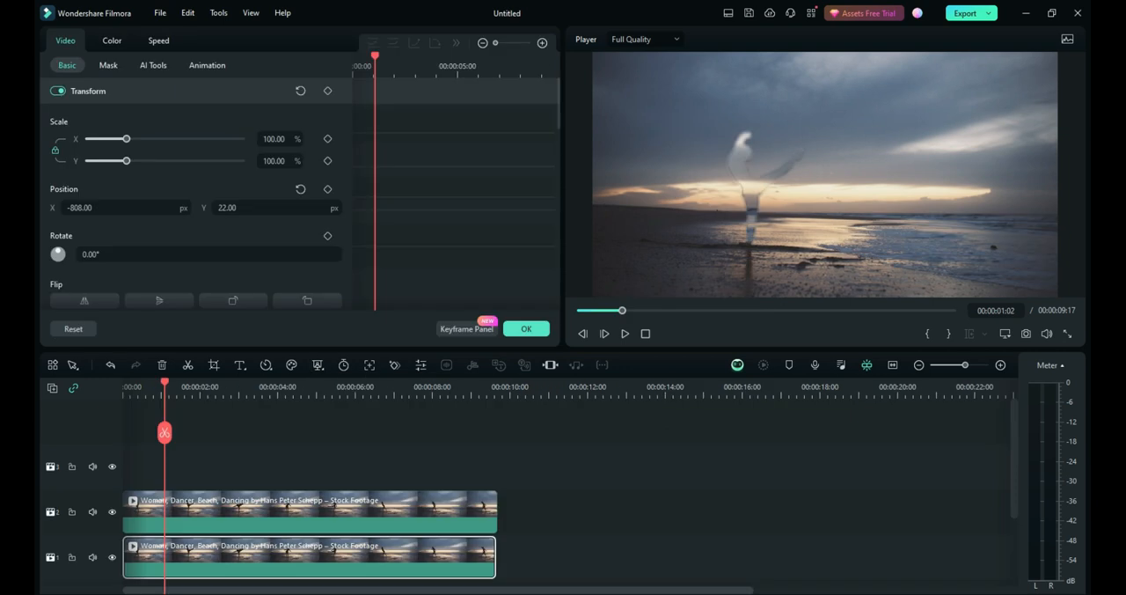
pyautogui.click(74, 46)
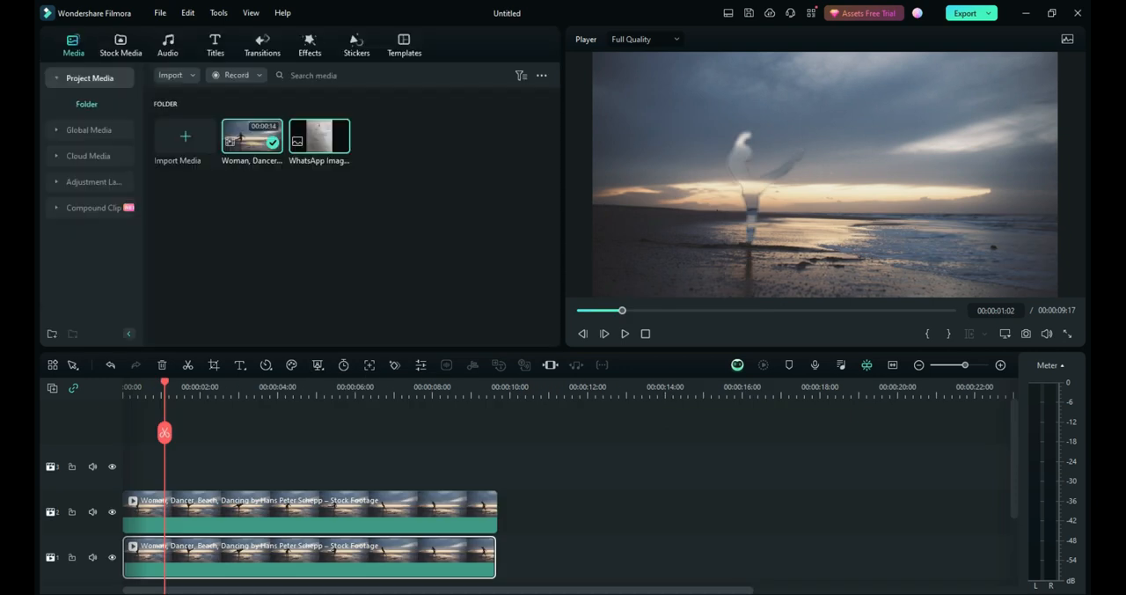